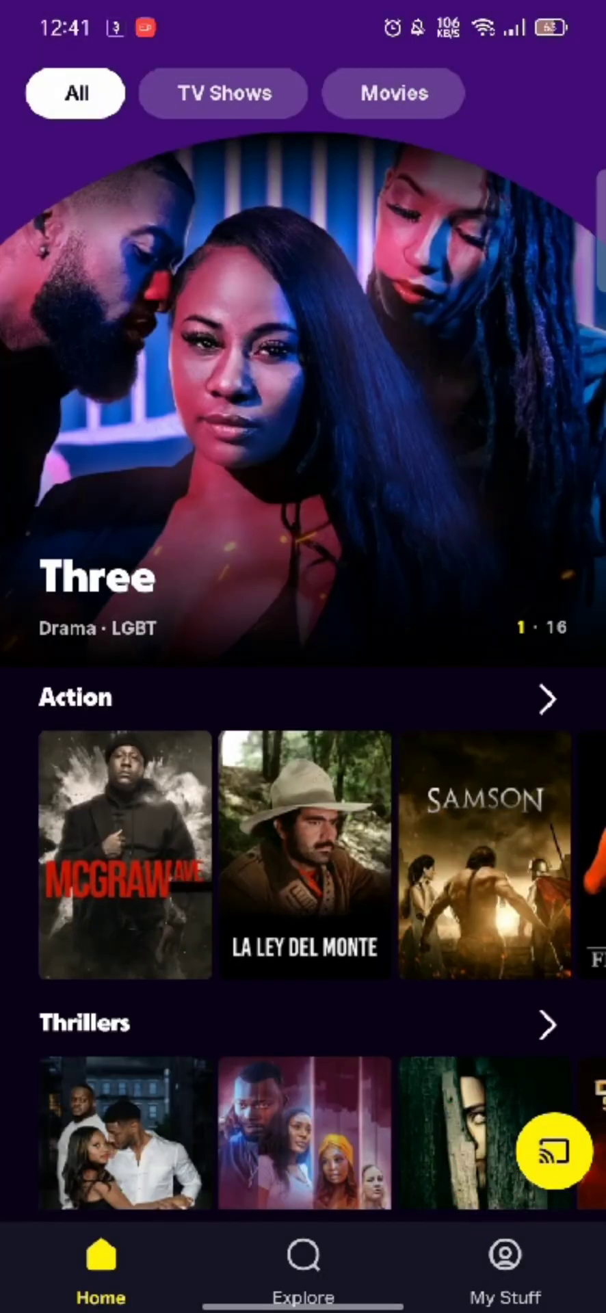
- Sign out of the Tubi account via My Stuff and Settings, returning to the home feed
left_click(503, 1265)
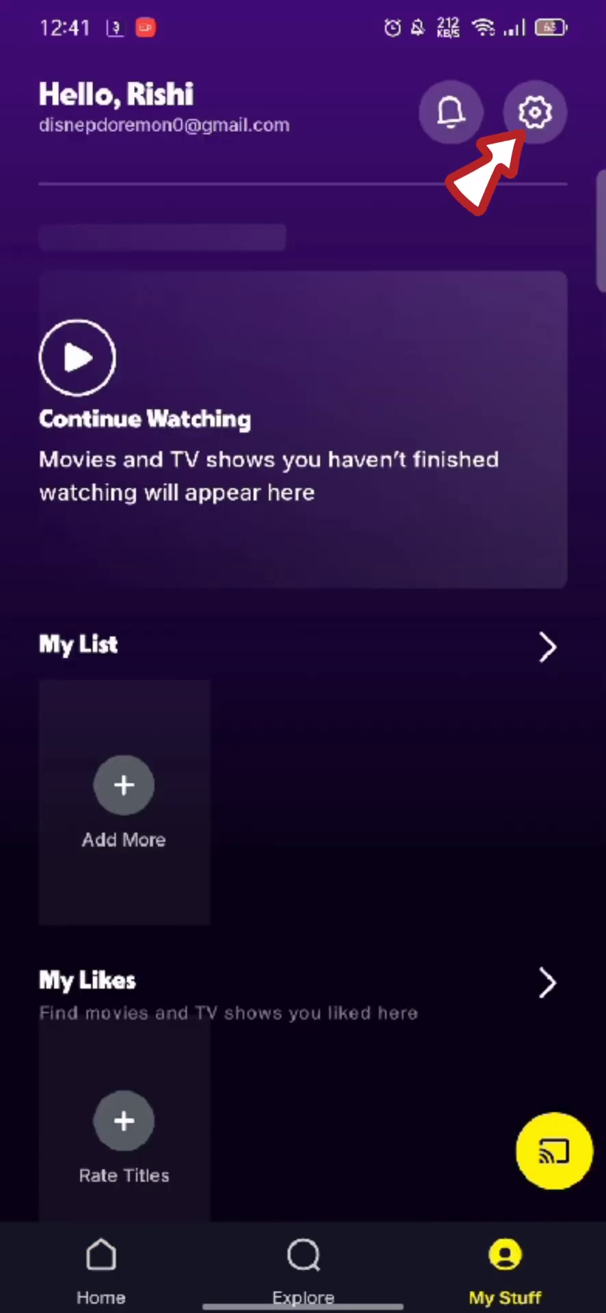
left_click(532, 112)
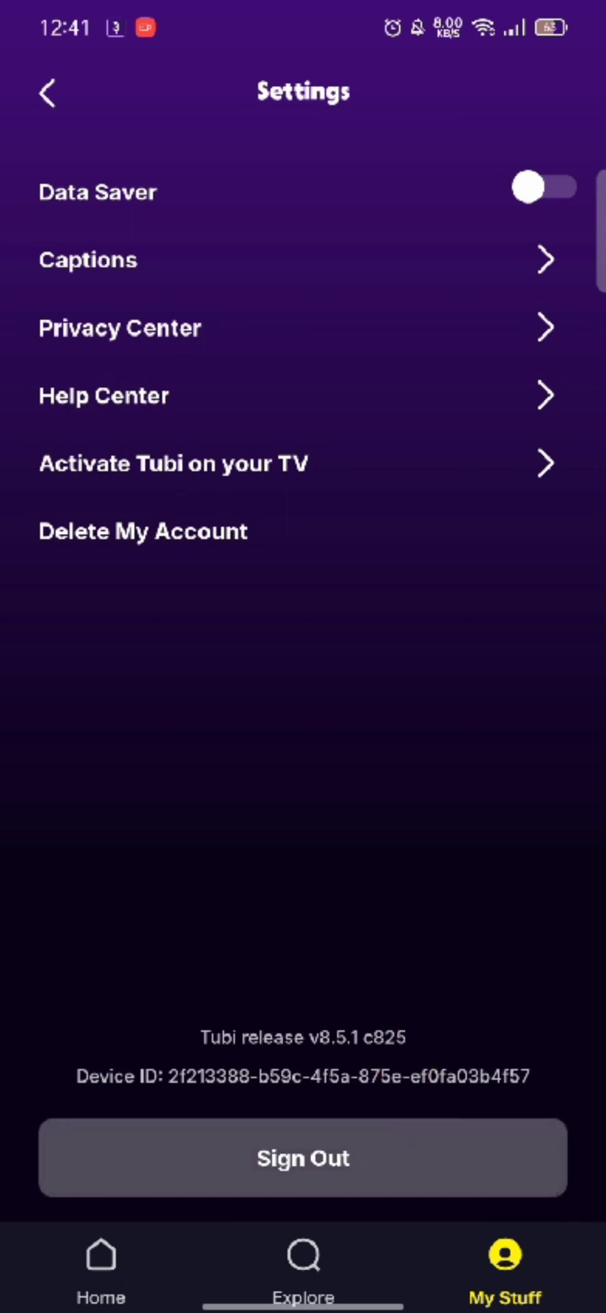
left_click(100, 1266)
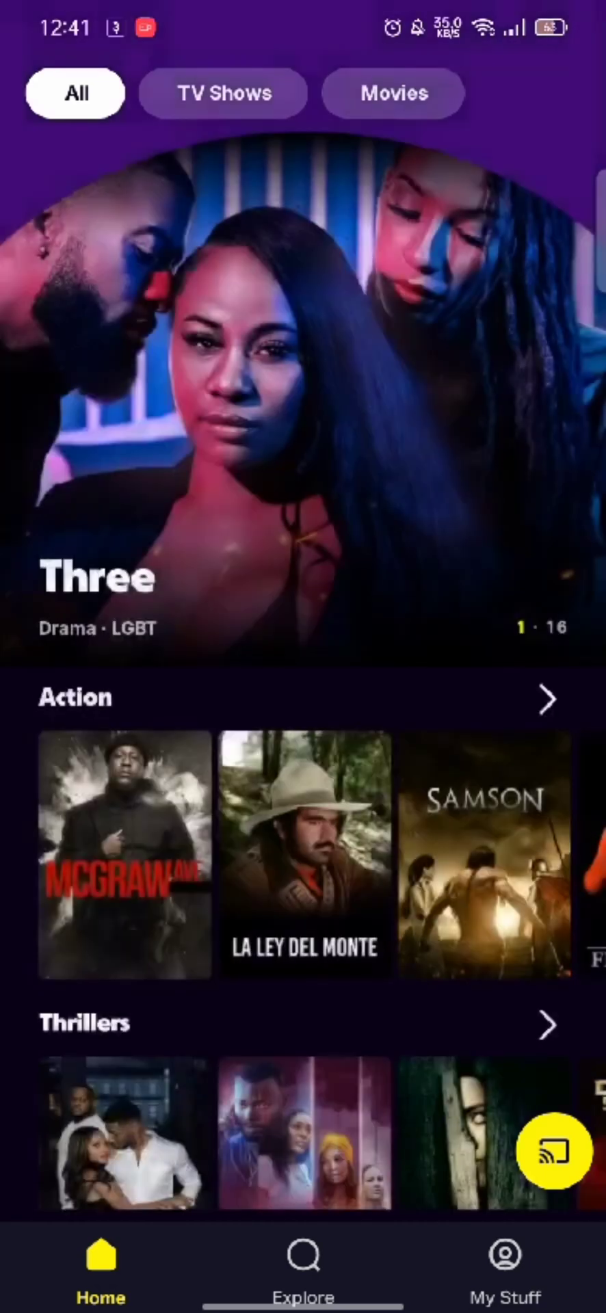
left_click(504, 1266)
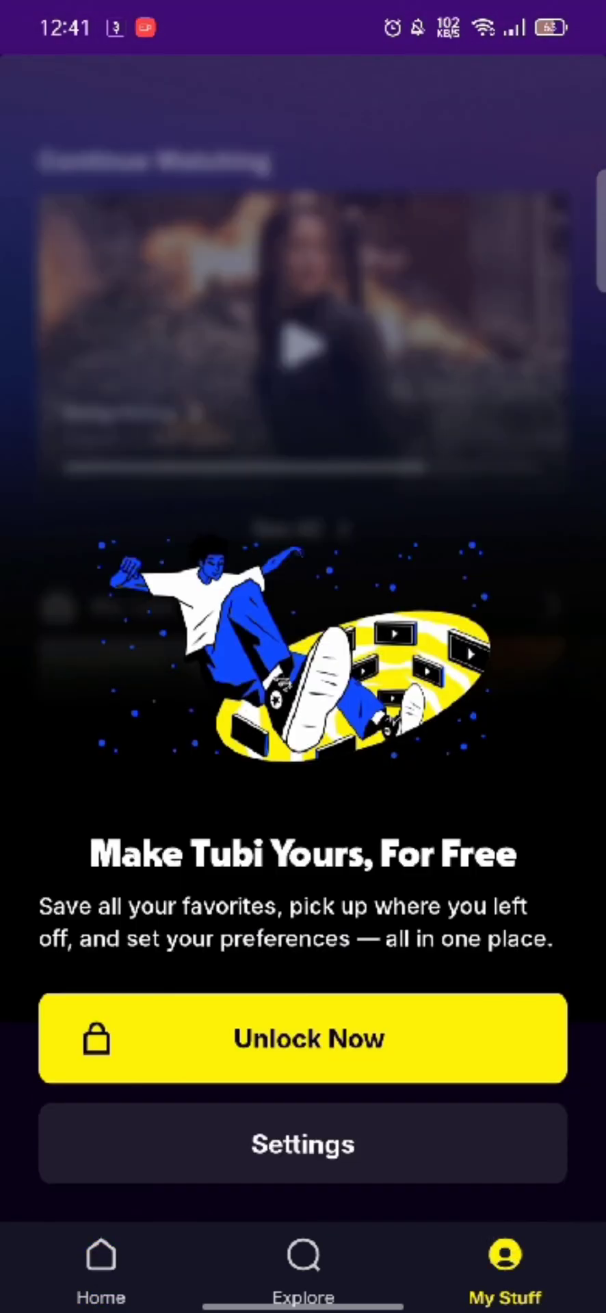
left_click(99, 1264)
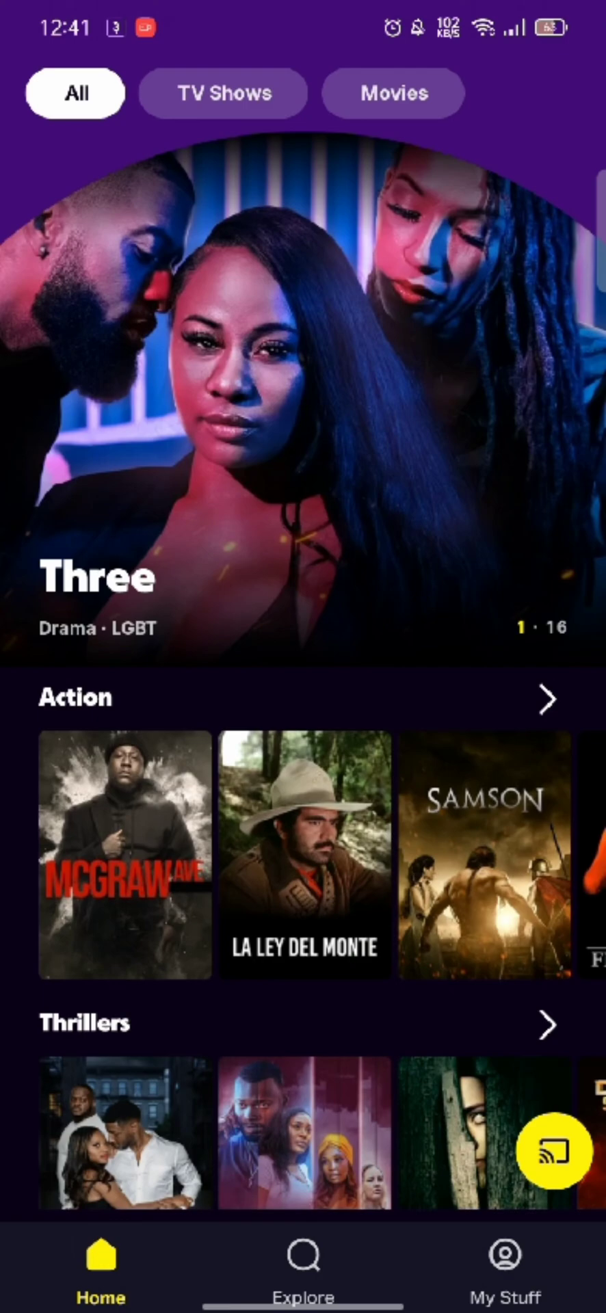